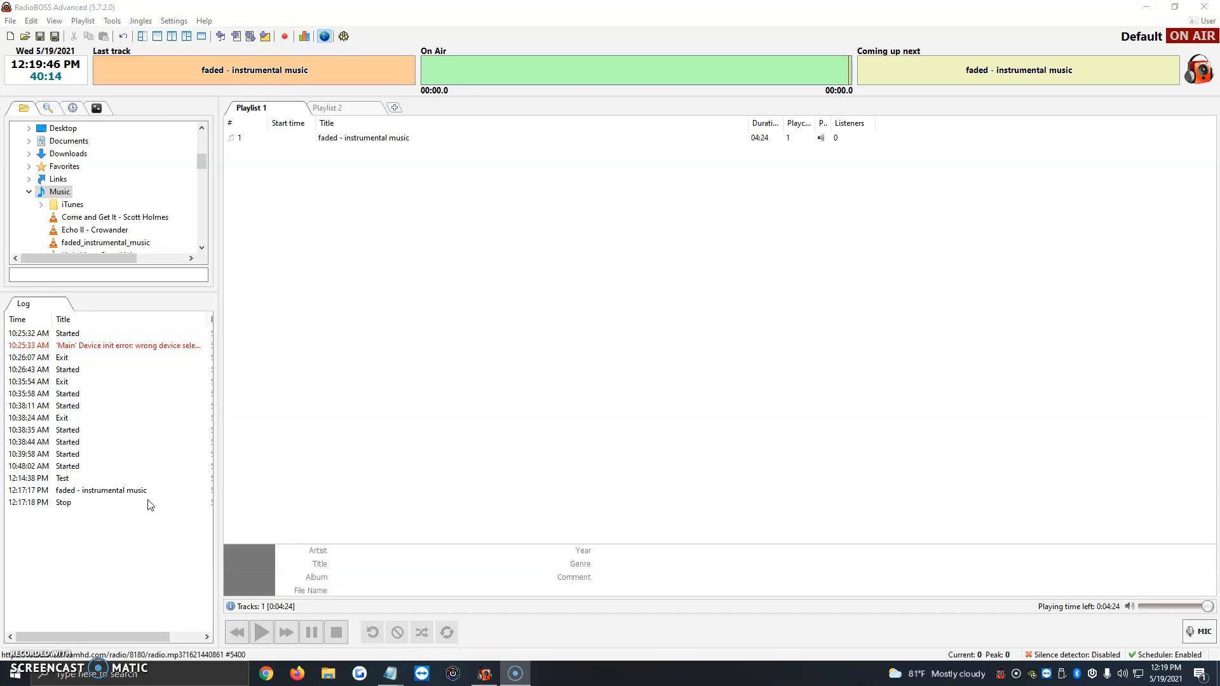
# Bring up the Playlist menu's options for adding new items
pyautogui.click(83, 21)
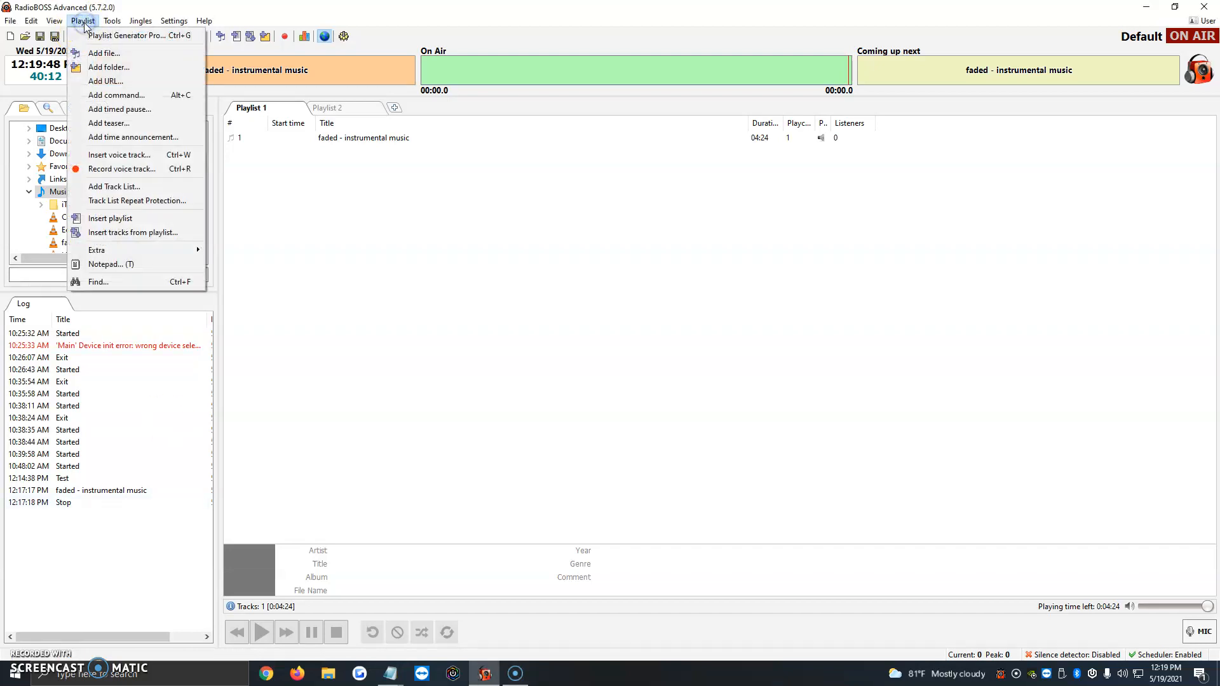
# Start an Add URL entry with the 05streamhd.com radio.mp3 stream address
pyautogui.click(105, 81)
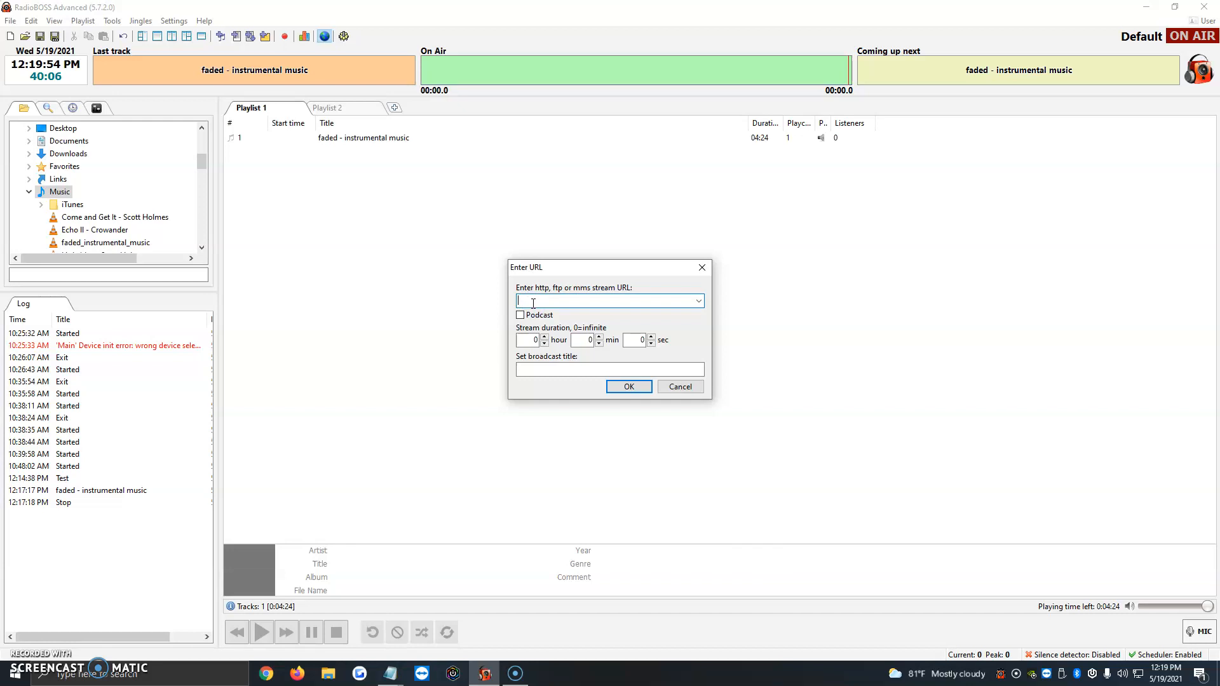
pyautogui.write('05streamhd.com/radio/8180/radio.mp3?1621440861')
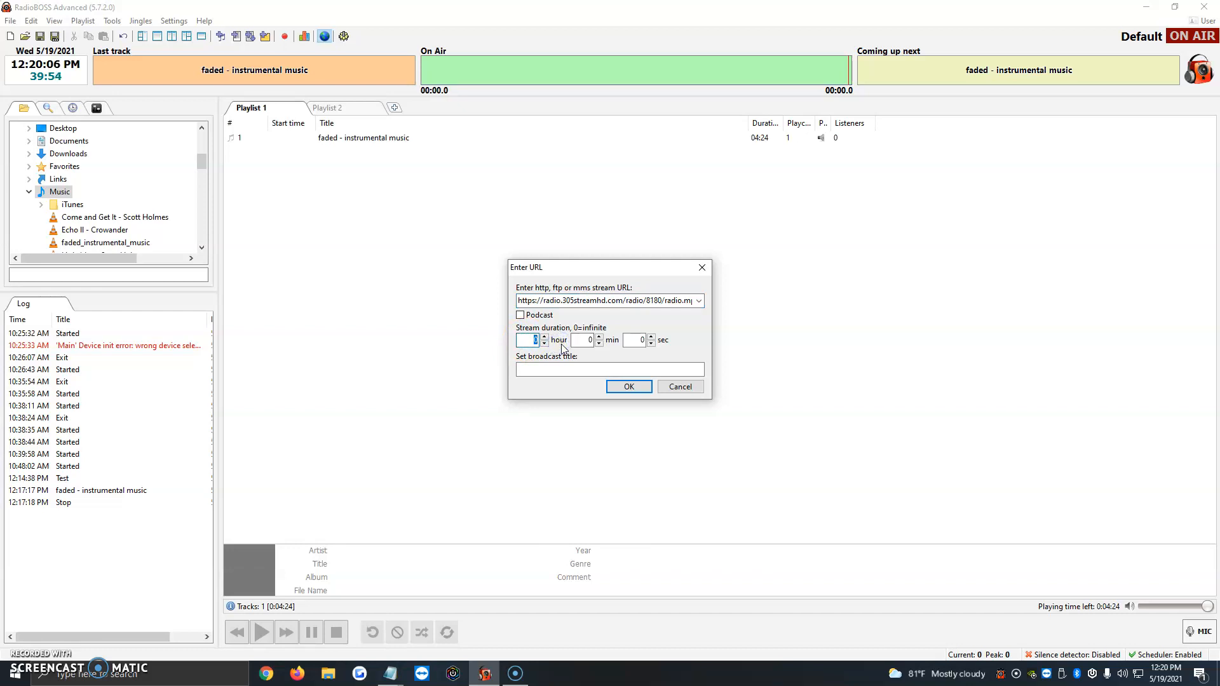
# Set 30 minutes on the duration and the broadcast title 'Friday Night 80's Music'
pyautogui.click(544, 337)
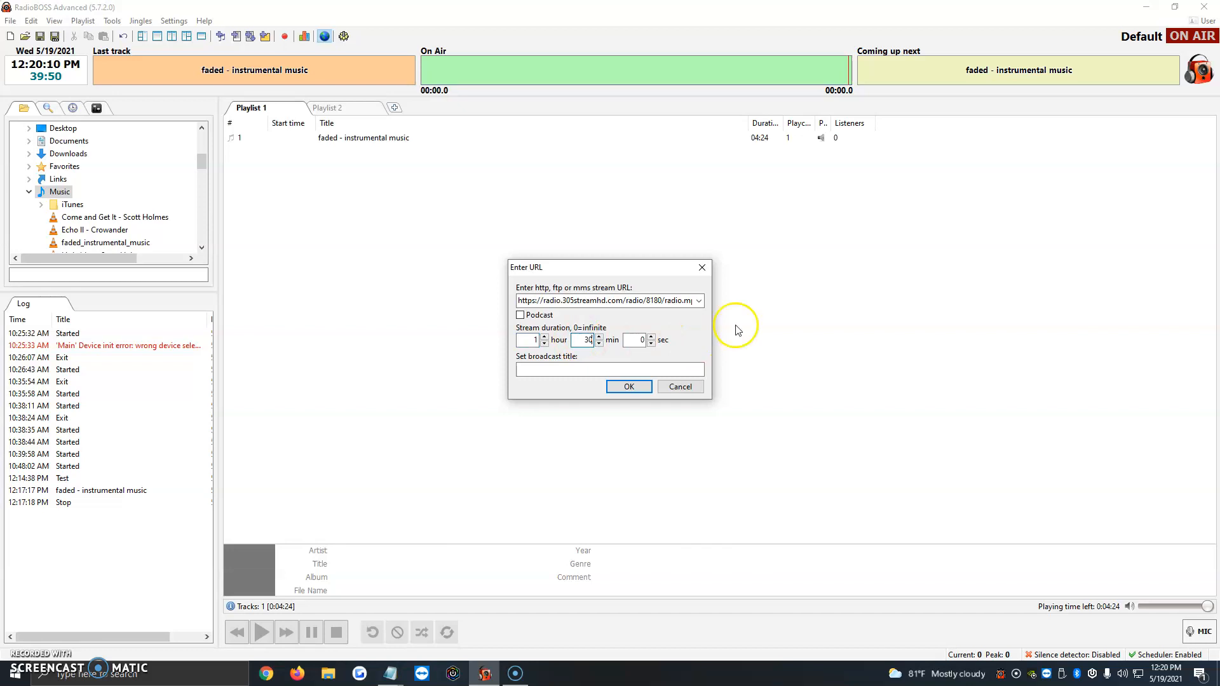
pyautogui.click(610, 368)
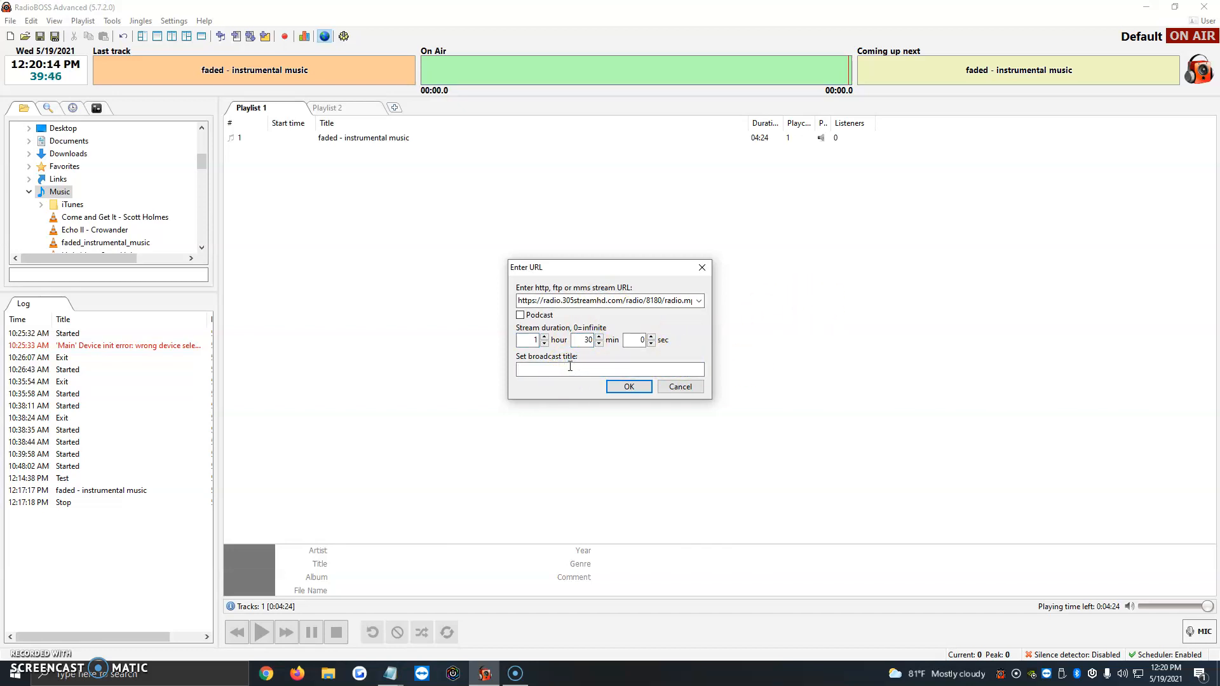
pyautogui.write('F')
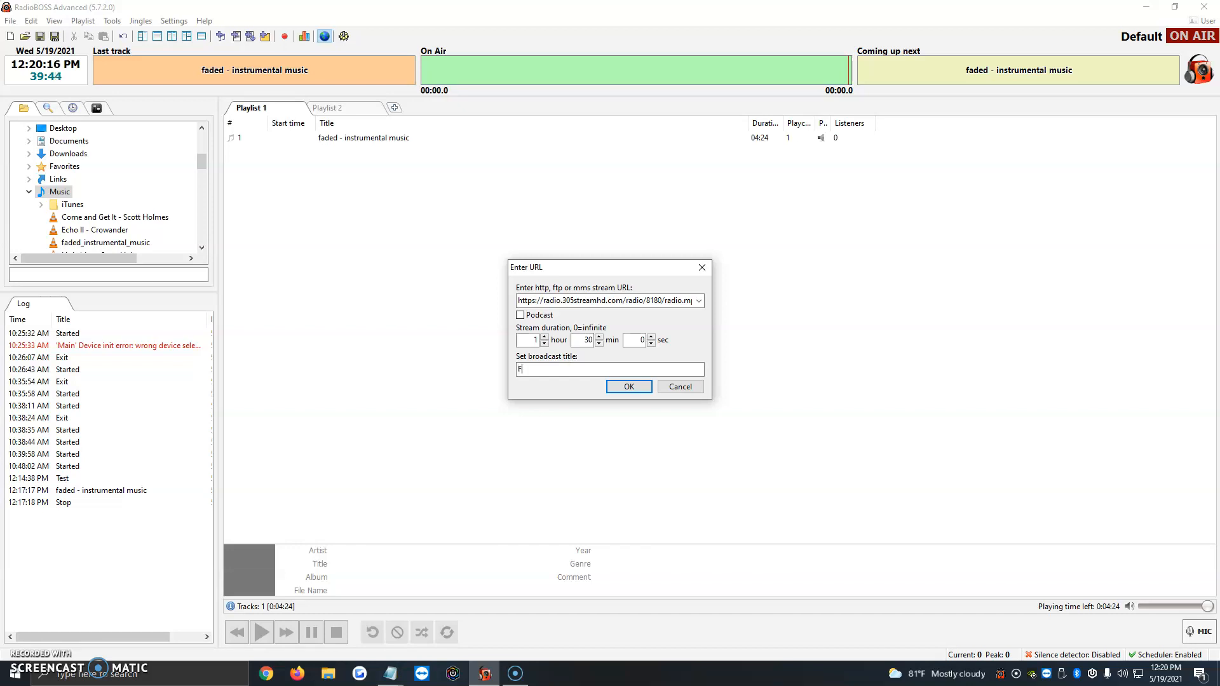
pyautogui.write('riday Ni')
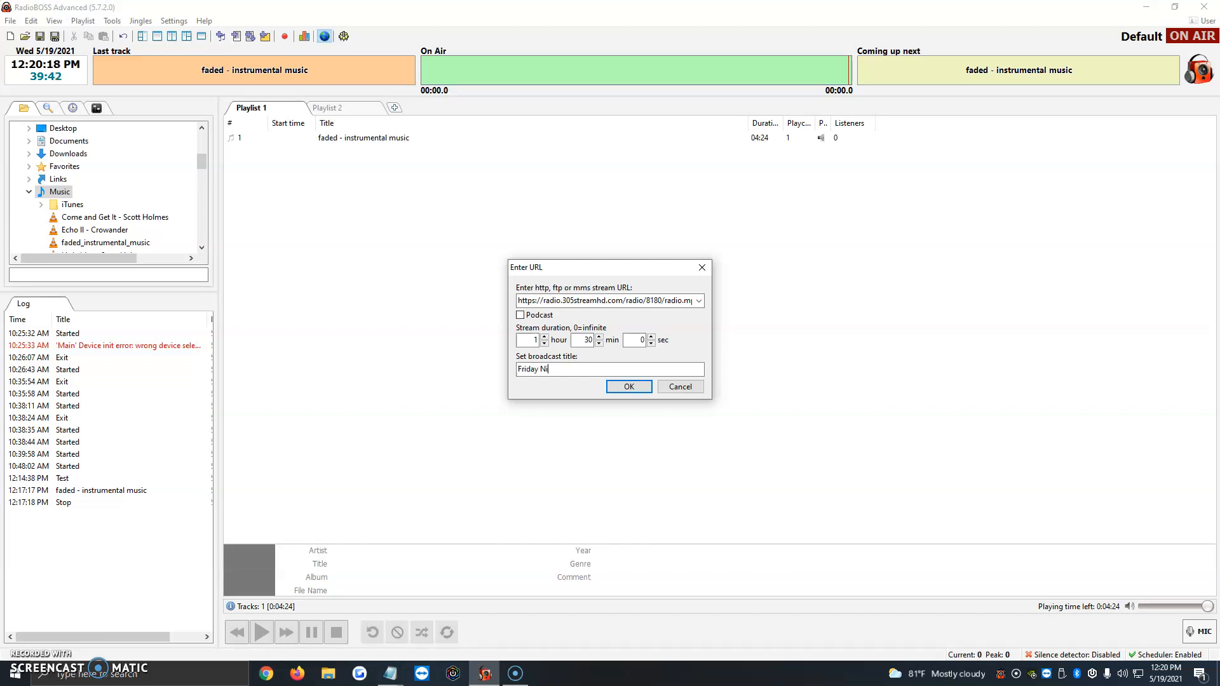
pyautogui.write("ght 80's")
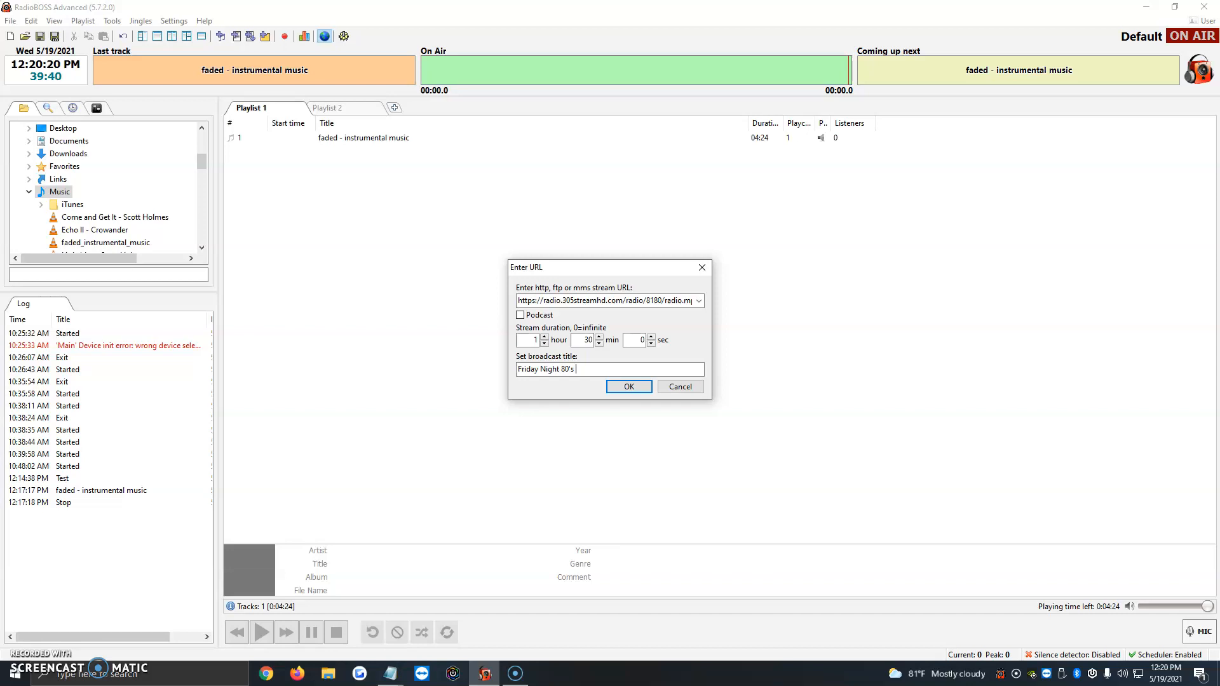
pyautogui.write('Music')
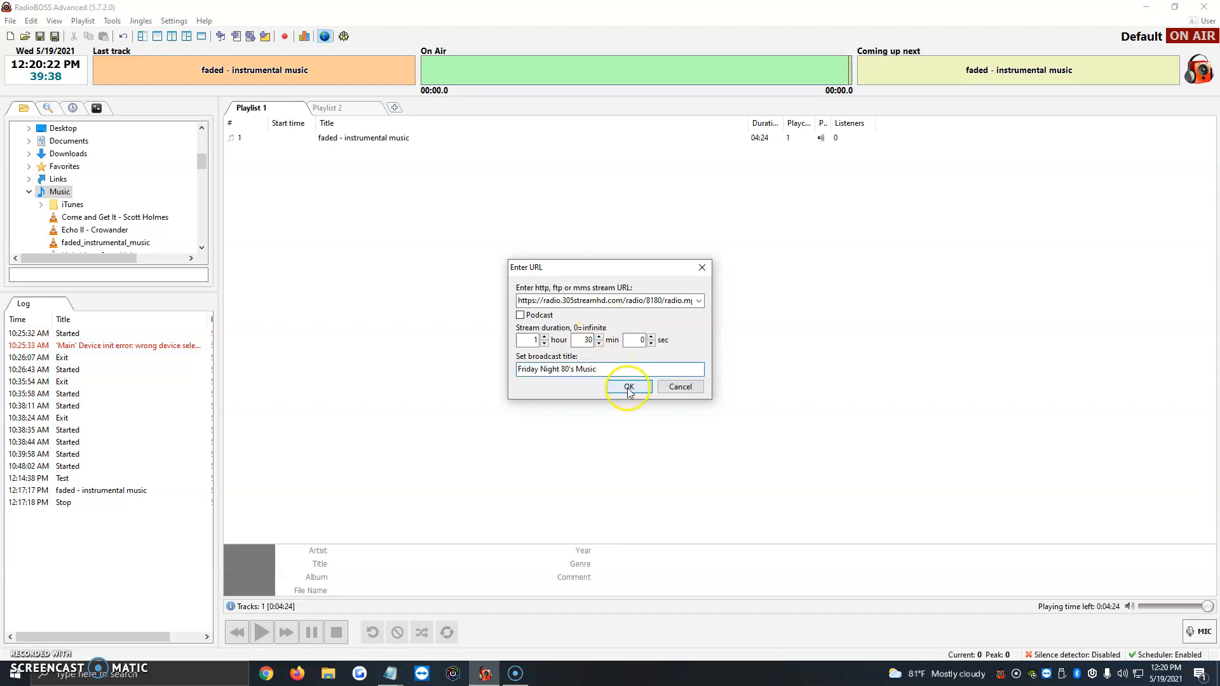
# Confirm the URL entry so the stream joins Playlist 1 at 90:00
pyautogui.click(628, 387)
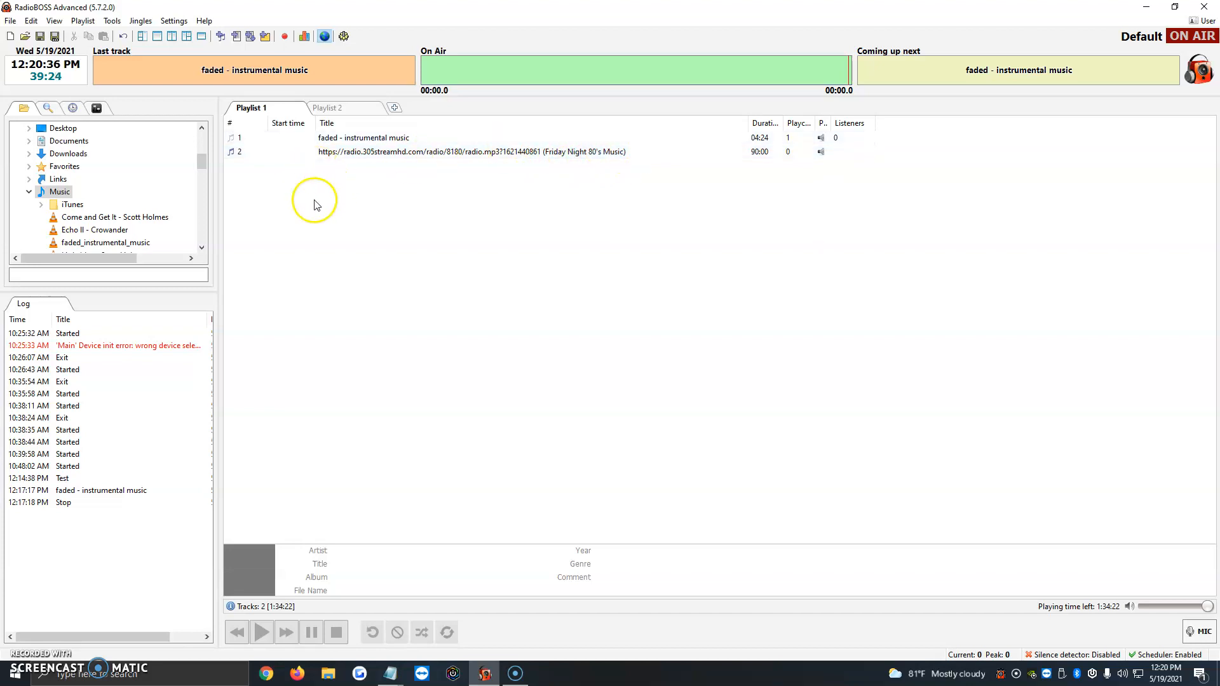
# Start playback and skip to the next track so the stream goes on air
pyautogui.click(261, 631)
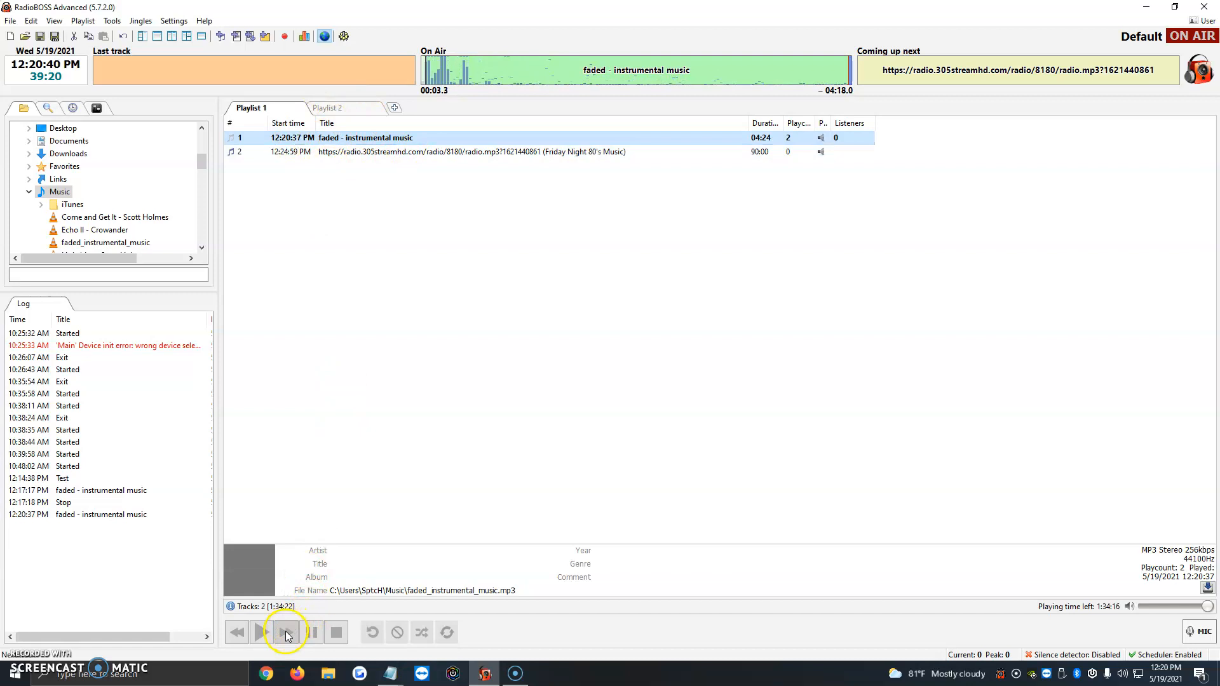
pyautogui.click(285, 631)
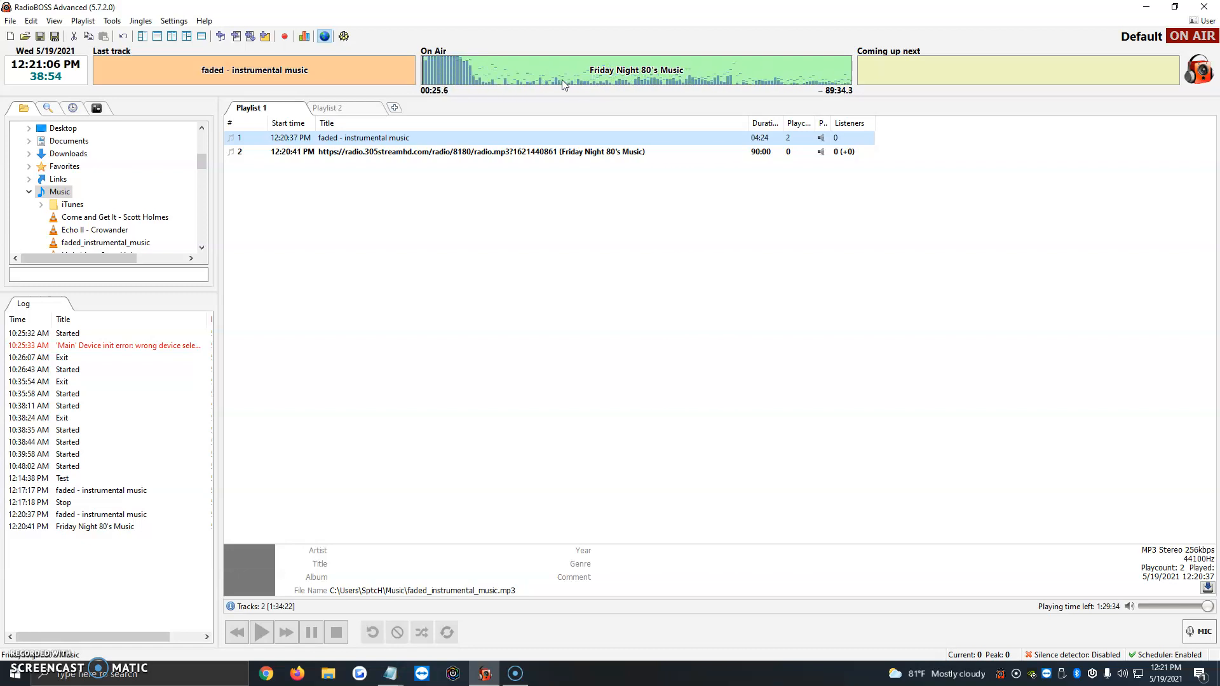
pyautogui.moveTo(101, 592)
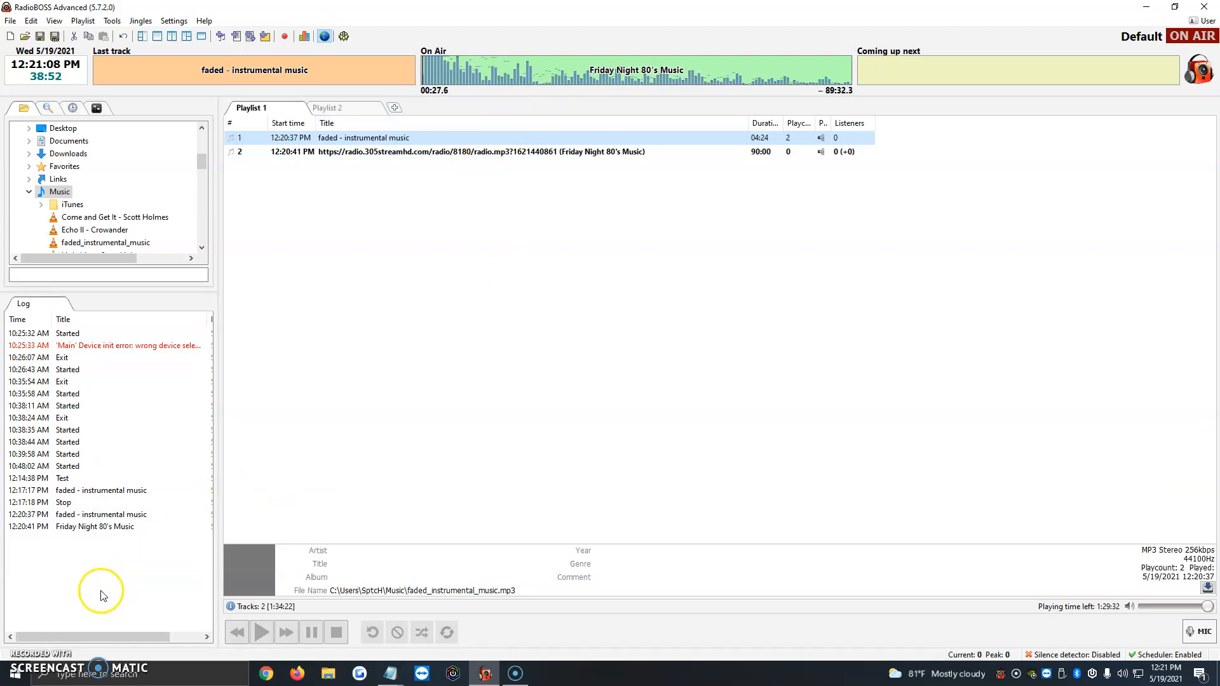